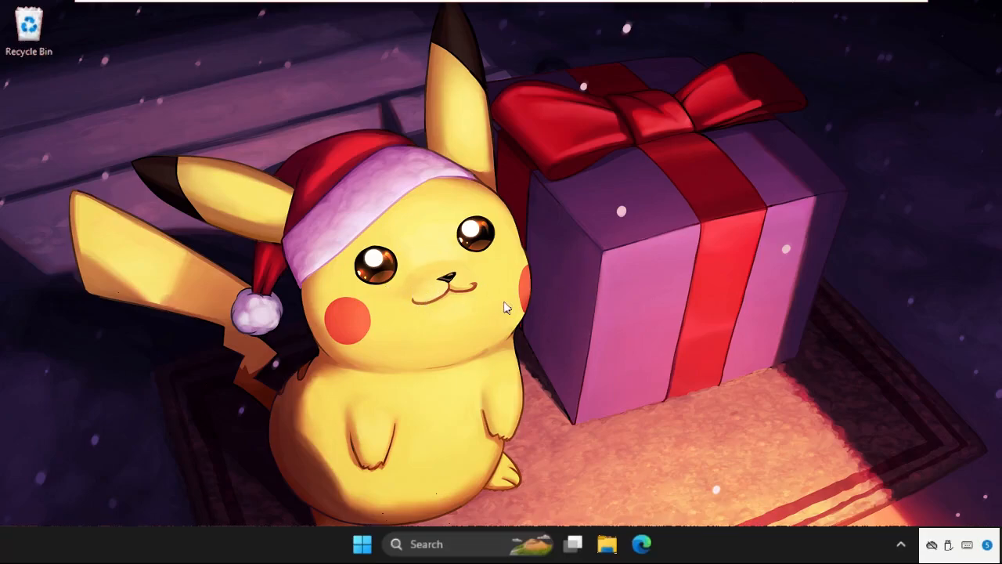
{"action": "mouse_move", "coordinate": [451, 551]}
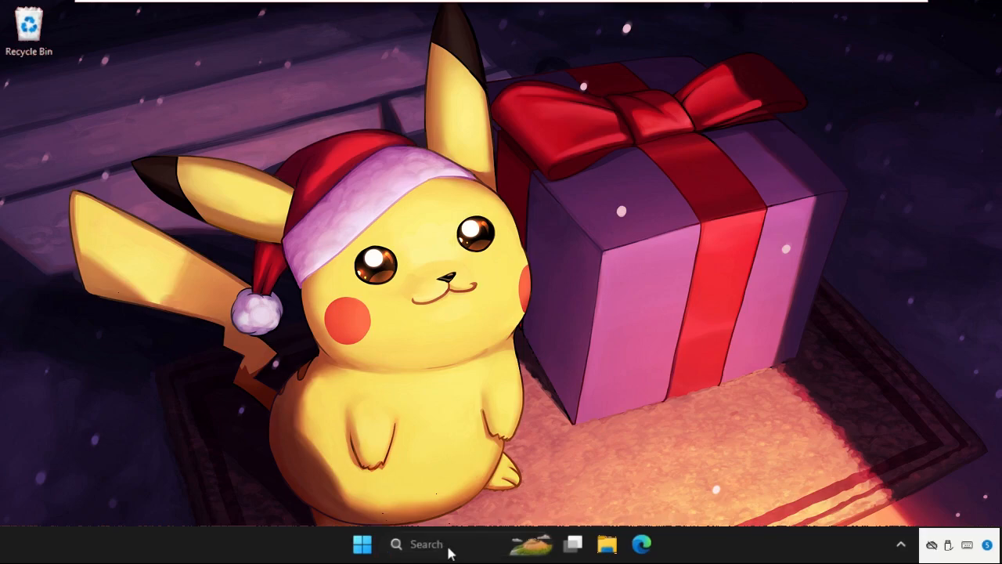
- Find the Services app through taskbar search and launch it
{"action": "type", "text": "services"}
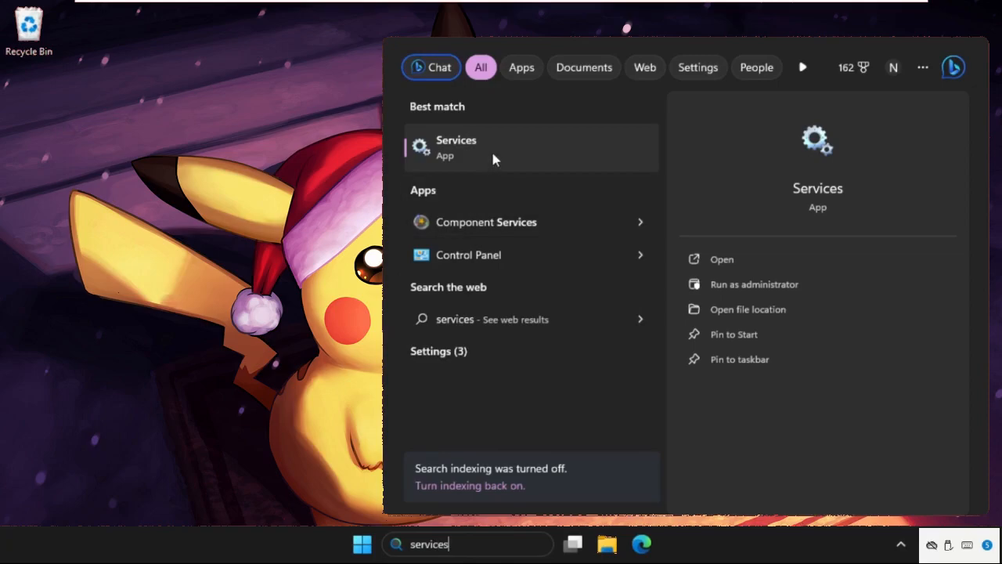
{"action": "left_click", "coordinate": [457, 148]}
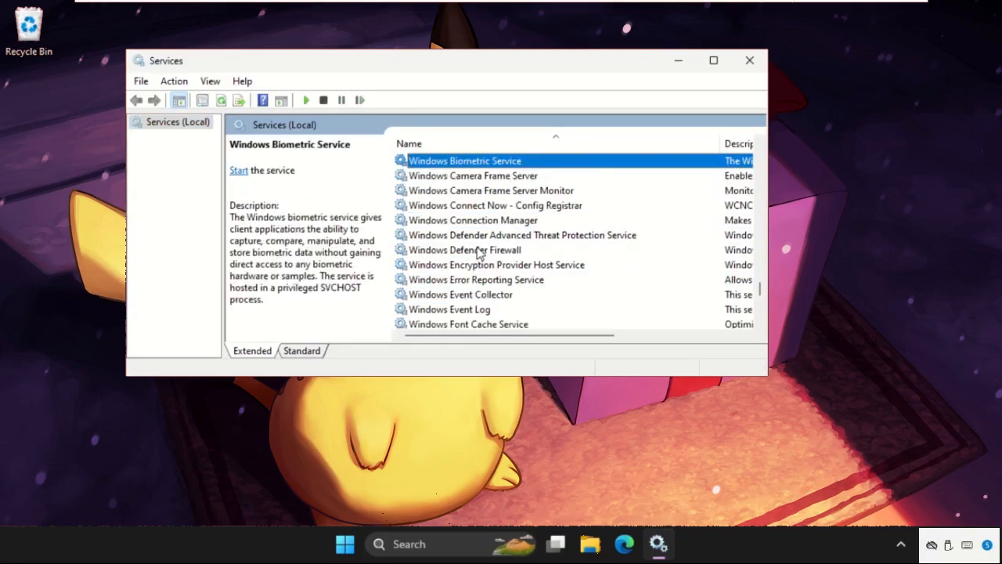
- Set Wi-Fi Direct Services Connection Manager Service to Automatic startup and start it
{"action": "left_click", "coordinate": [460, 295]}
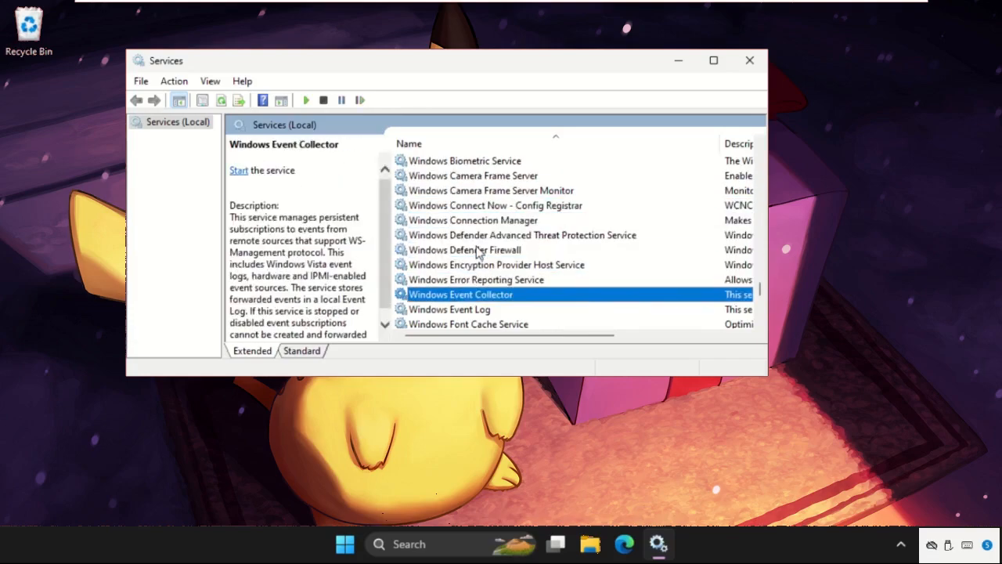
{"action": "scroll", "scroll_direction": "down", "scroll_amount": 3}
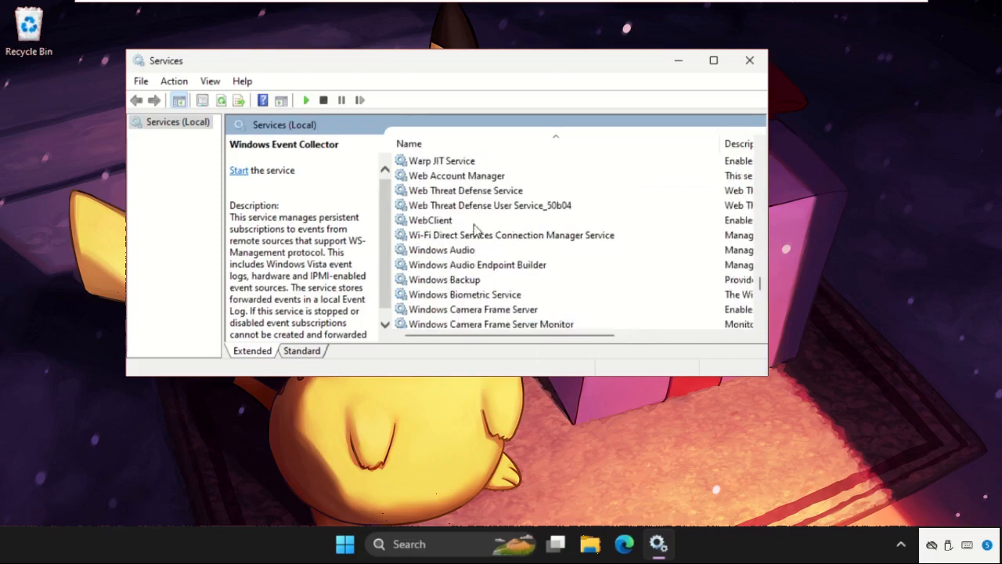
{"action": "left_click", "coordinate": [510, 235]}
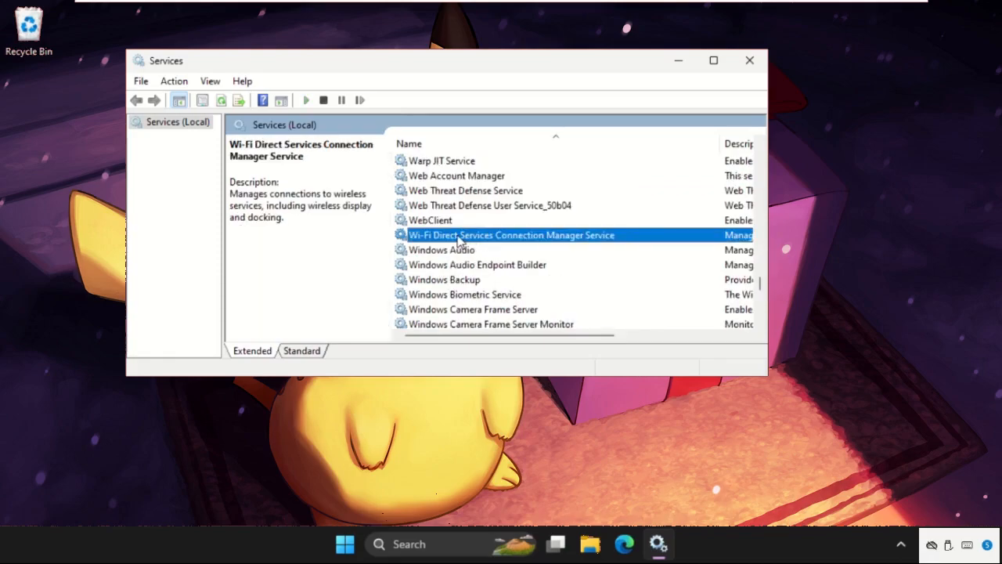
{"action": "double_click", "coordinate": [511, 235]}
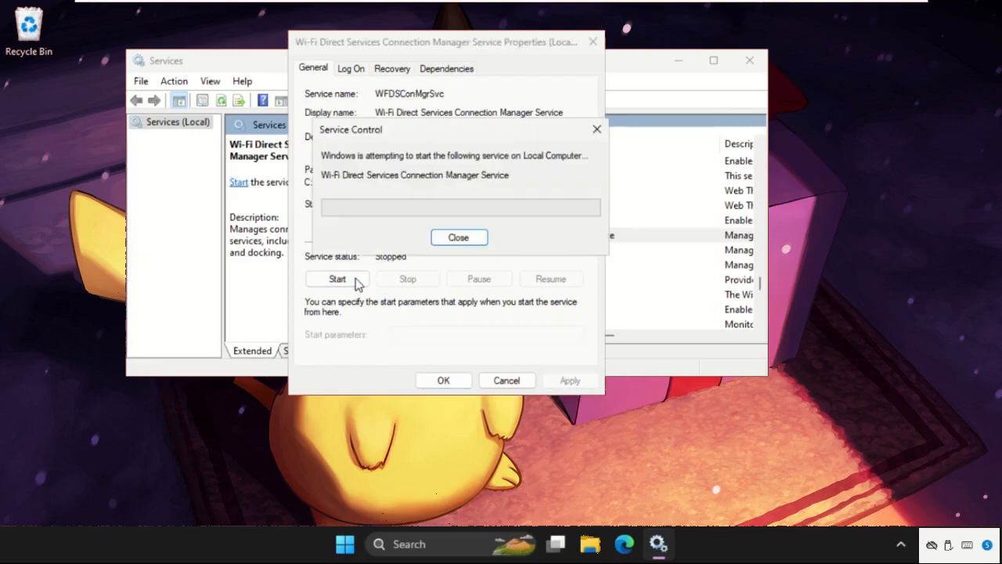
{"action": "left_click", "coordinate": [459, 238]}
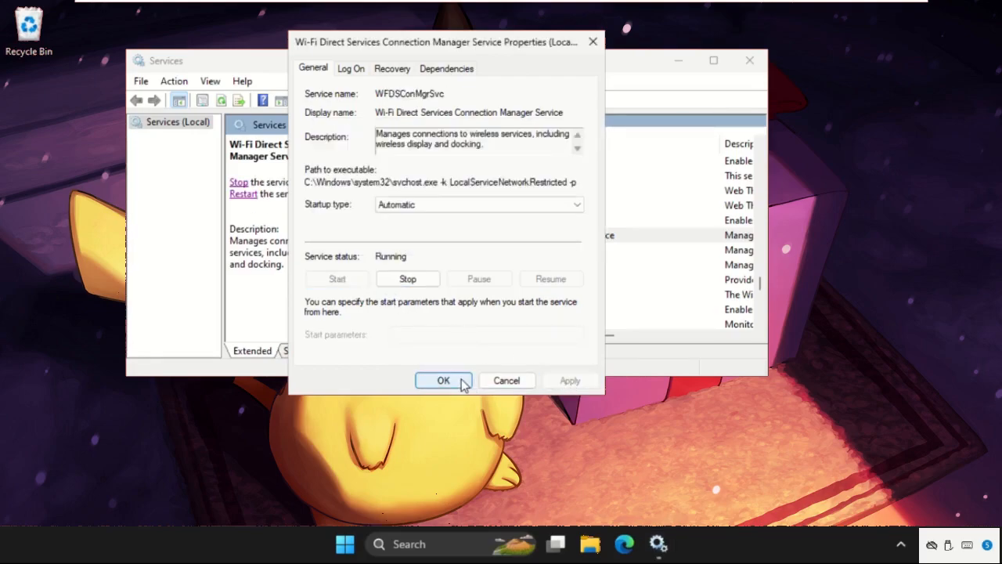
{"action": "left_click", "coordinate": [443, 381]}
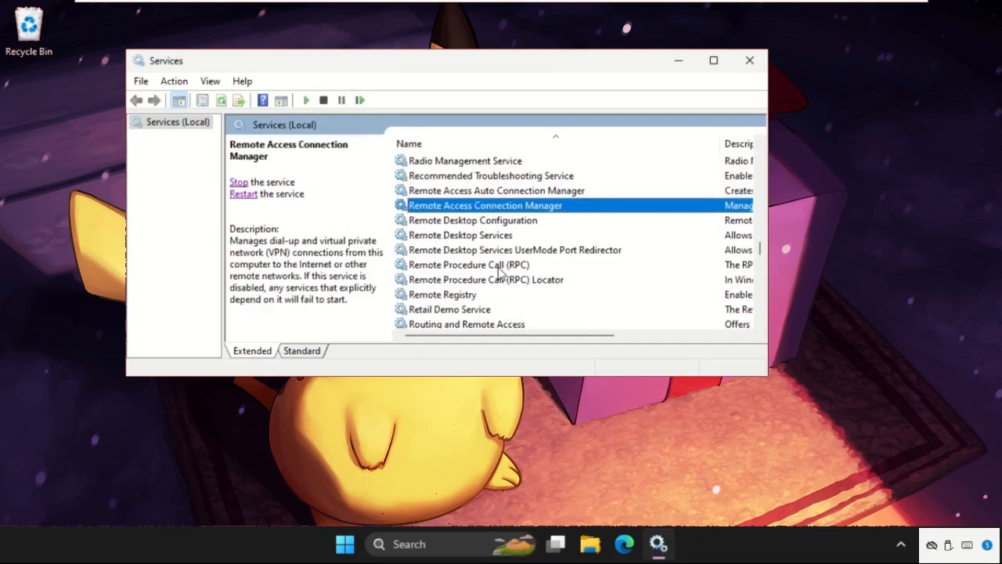
- Change Radio Management Service startup type from Disabled to Automatic via its Properties
{"action": "left_click", "coordinate": [466, 160]}
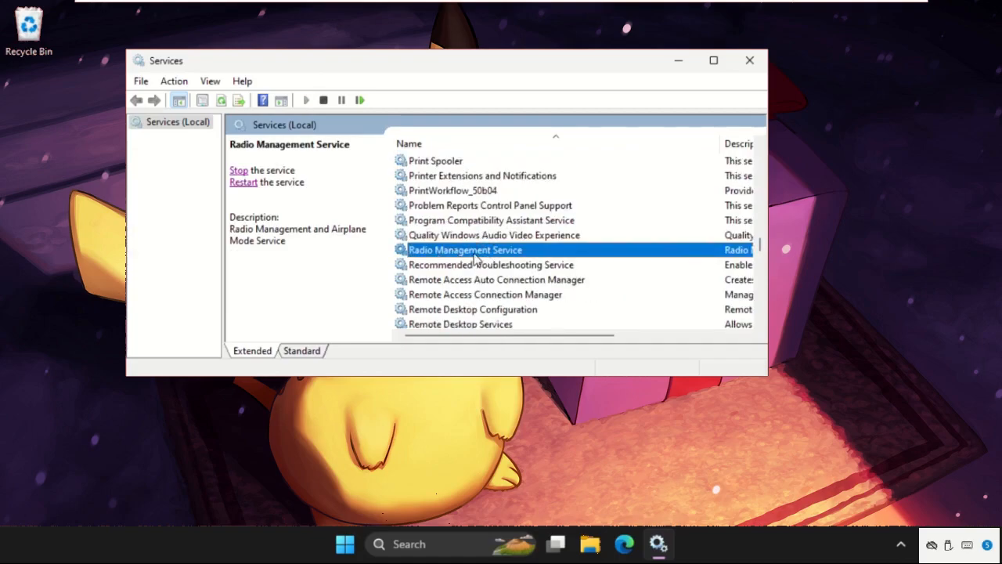
{"action": "right_click", "coordinate": [467, 249]}
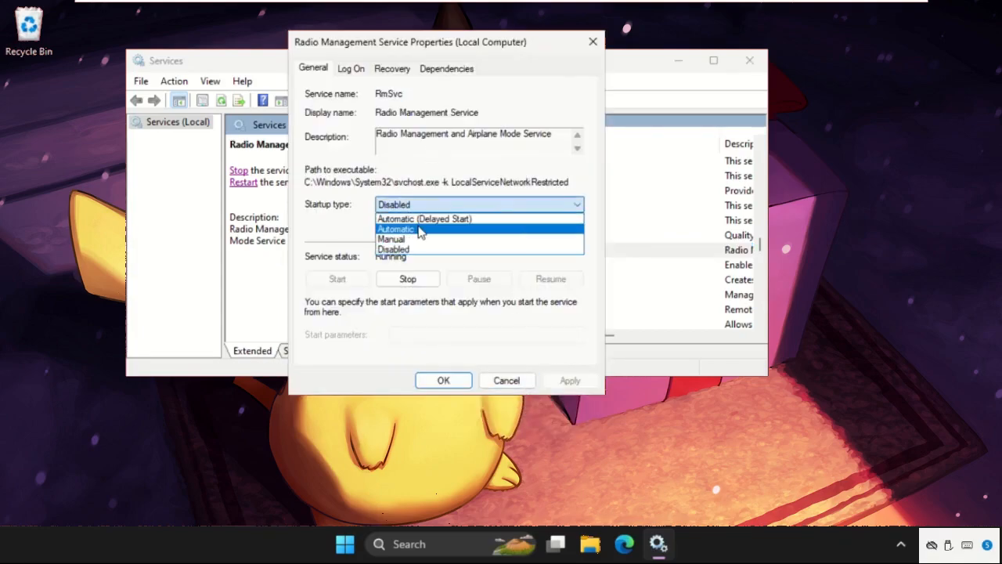
{"action": "left_click", "coordinate": [394, 228]}
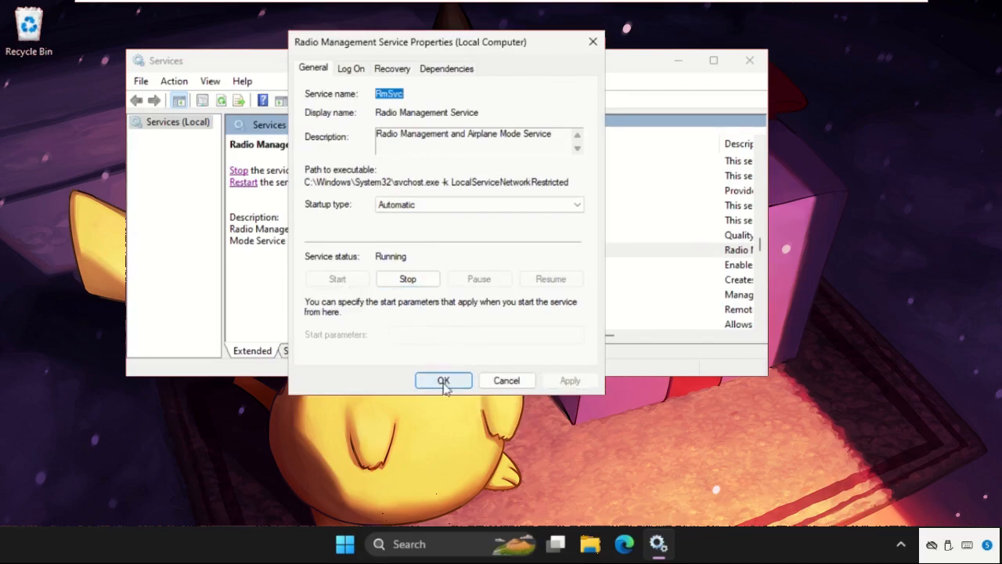
{"action": "left_click", "coordinate": [443, 380]}
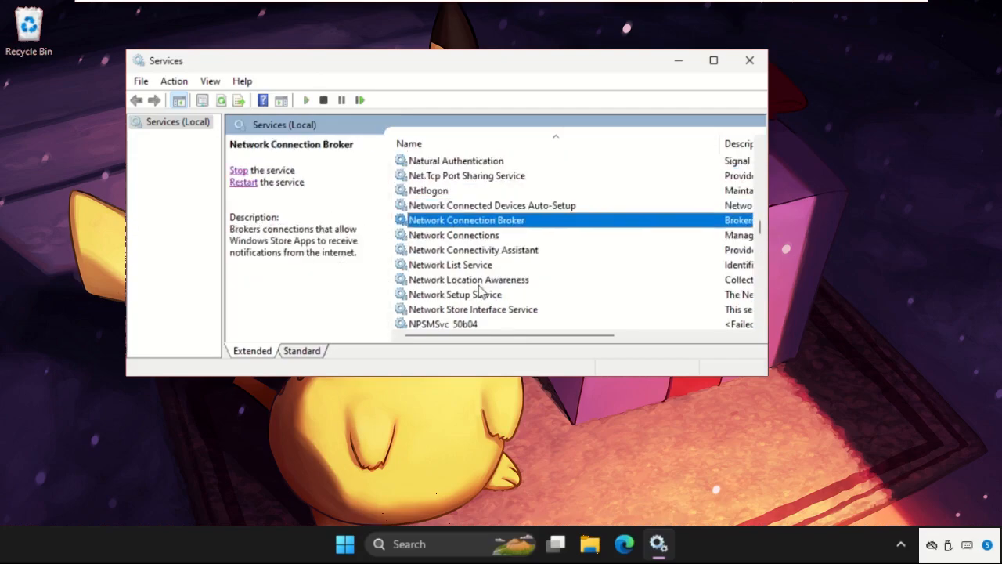
- Set the Network Connections service to Automatic startup, apply it and start the service
{"action": "left_click", "coordinate": [454, 235]}
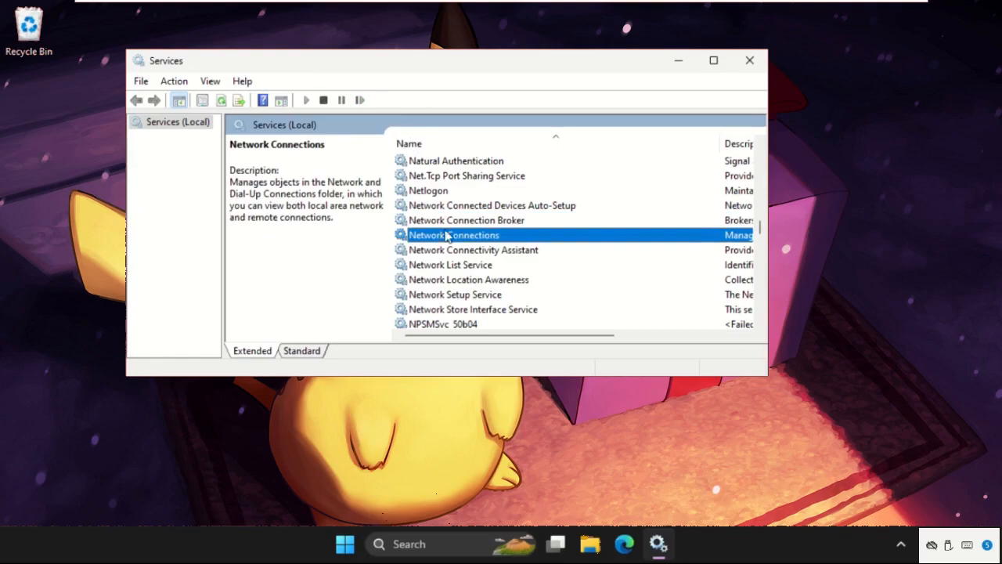
{"action": "right_click", "coordinate": [454, 235]}
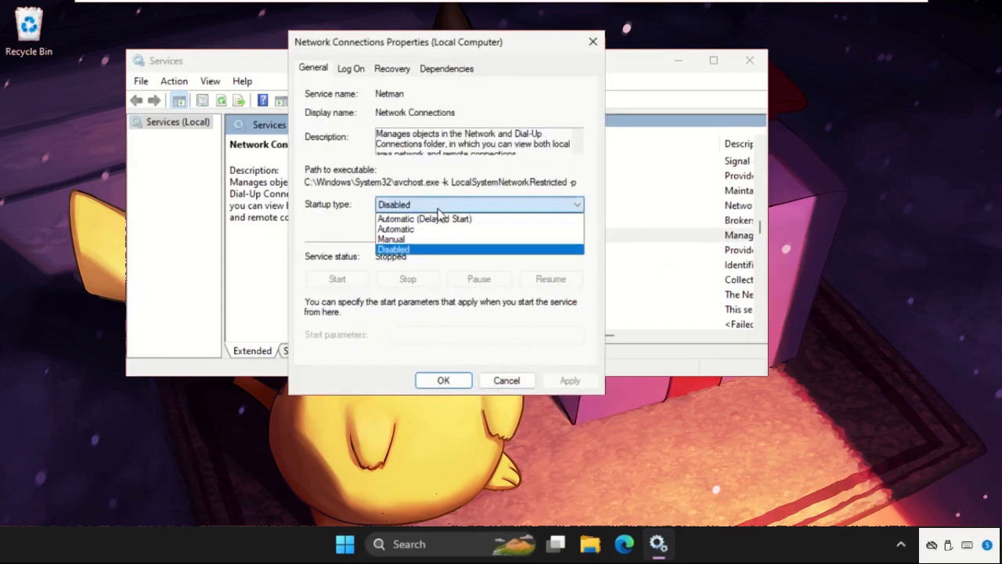
{"action": "left_click", "coordinate": [394, 228]}
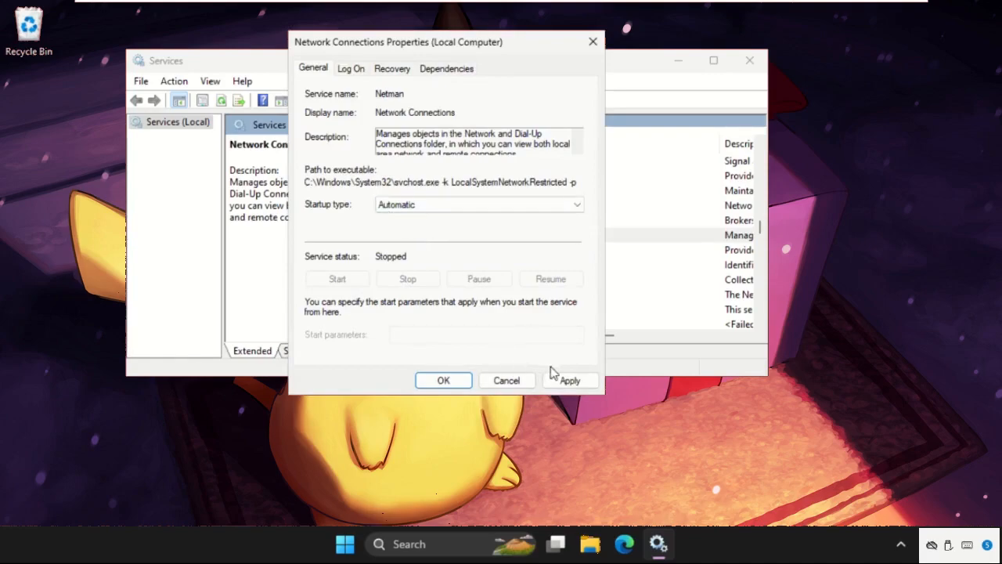
{"action": "left_click", "coordinate": [337, 278]}
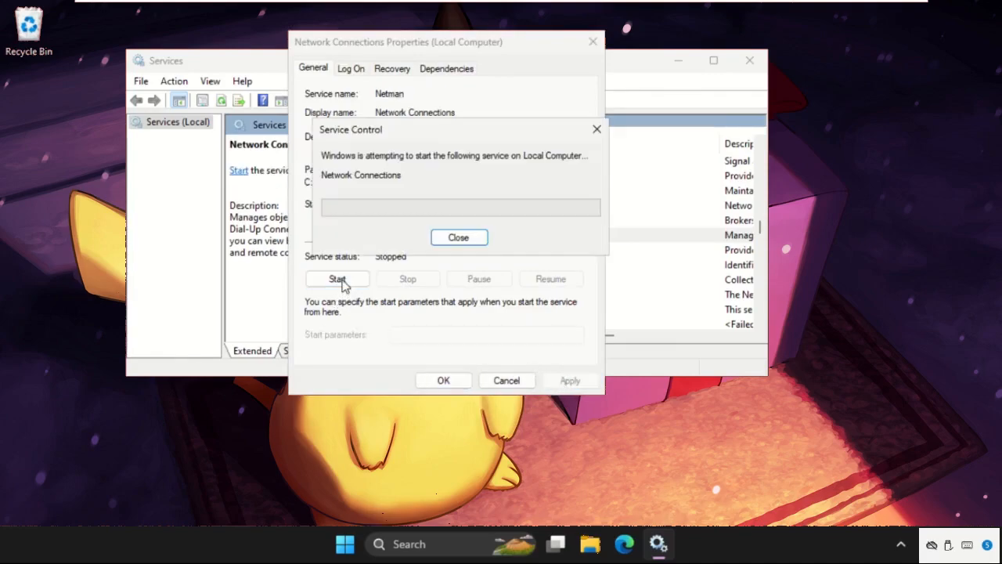
{"action": "left_click", "coordinate": [458, 238]}
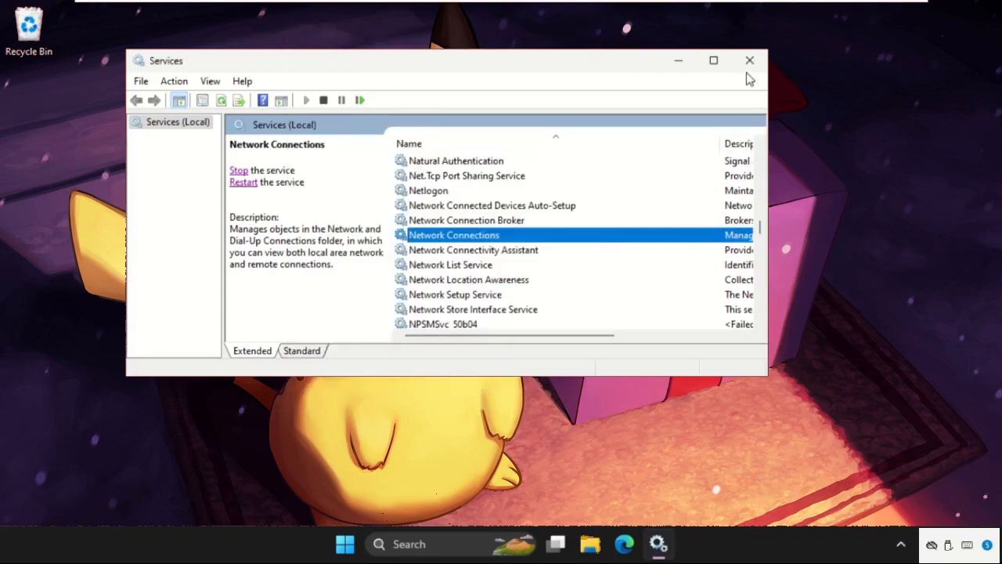
- Launch Command Prompt as administrator from search and approve the elevation prompt
{"action": "type", "text": "cmd"}
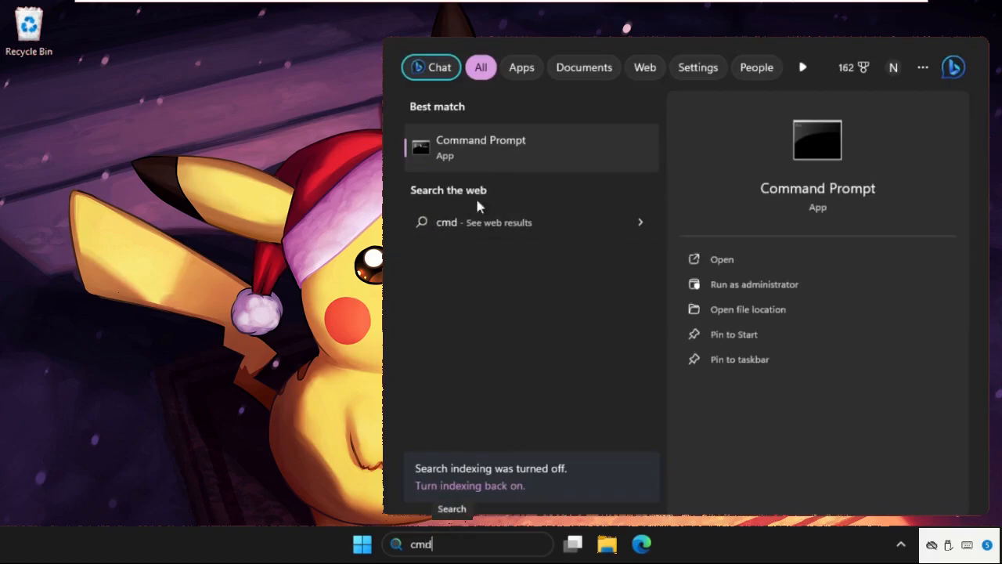
{"action": "left_click", "coordinate": [754, 284]}
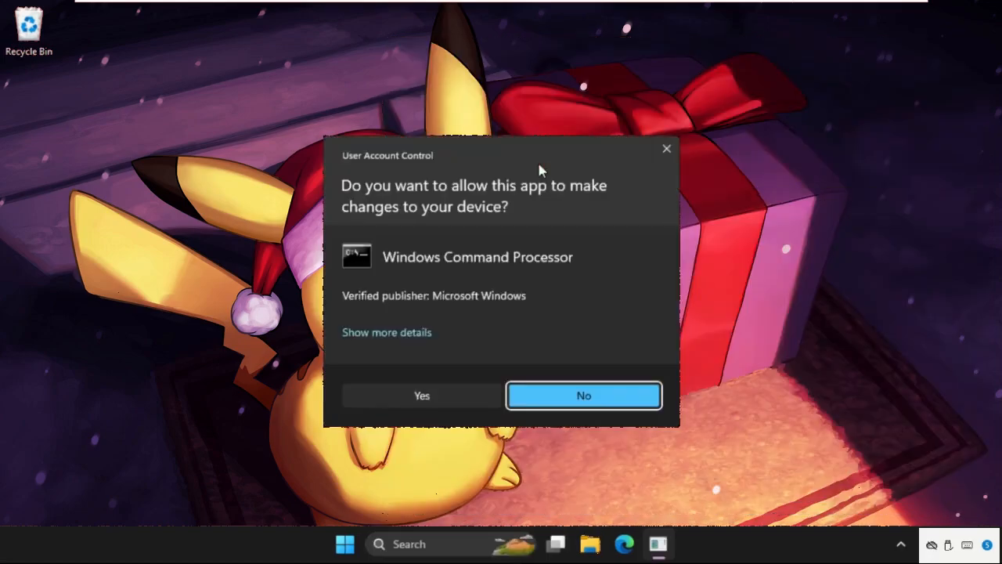
{"action": "left_click", "coordinate": [421, 394]}
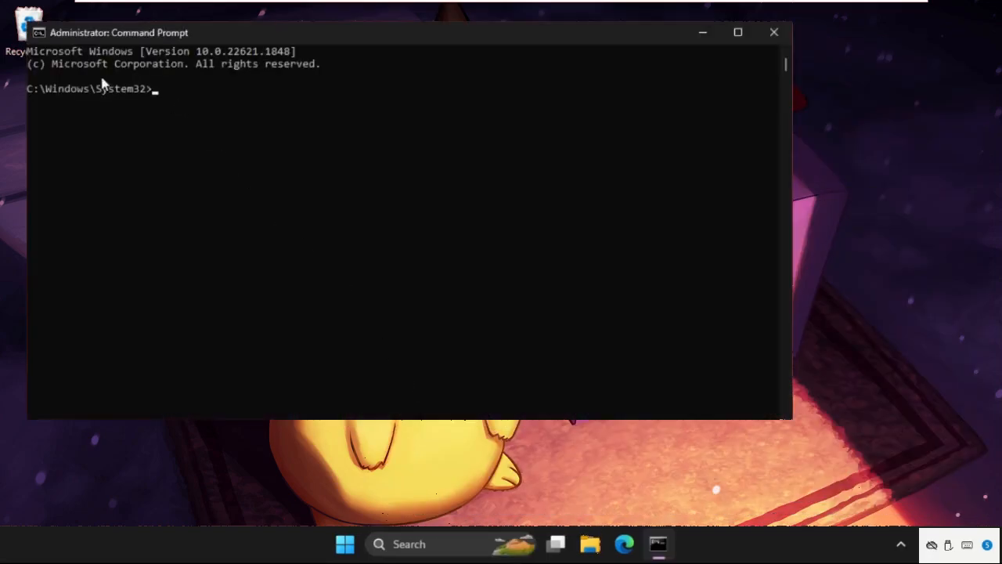
- Run 'netsh winsock reset' in the admin Command Prompt
{"action": "left_click_drag", "start_coordinate": [119, 31], "coordinate": [241, 141]}
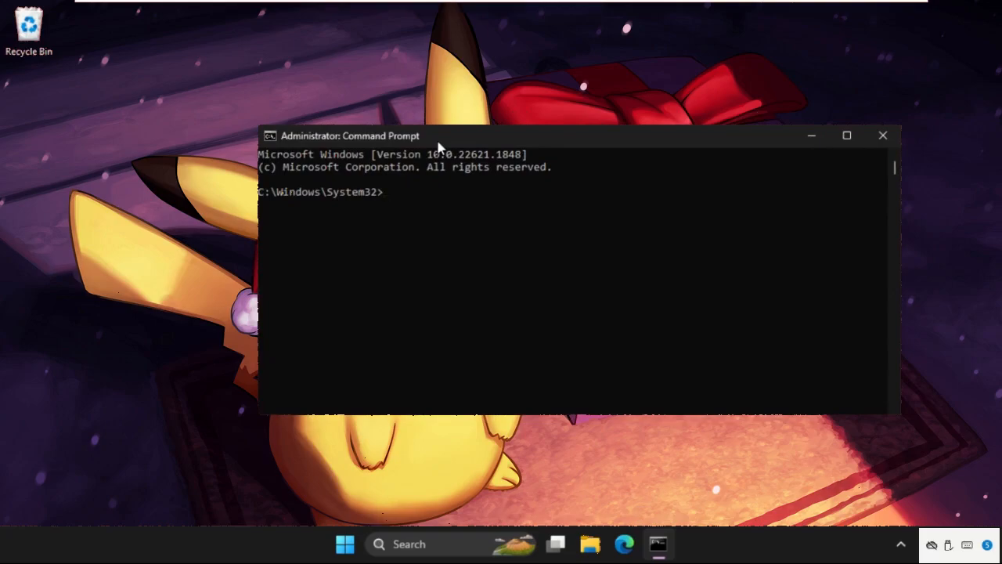
{"action": "type", "text": "netsh w"}
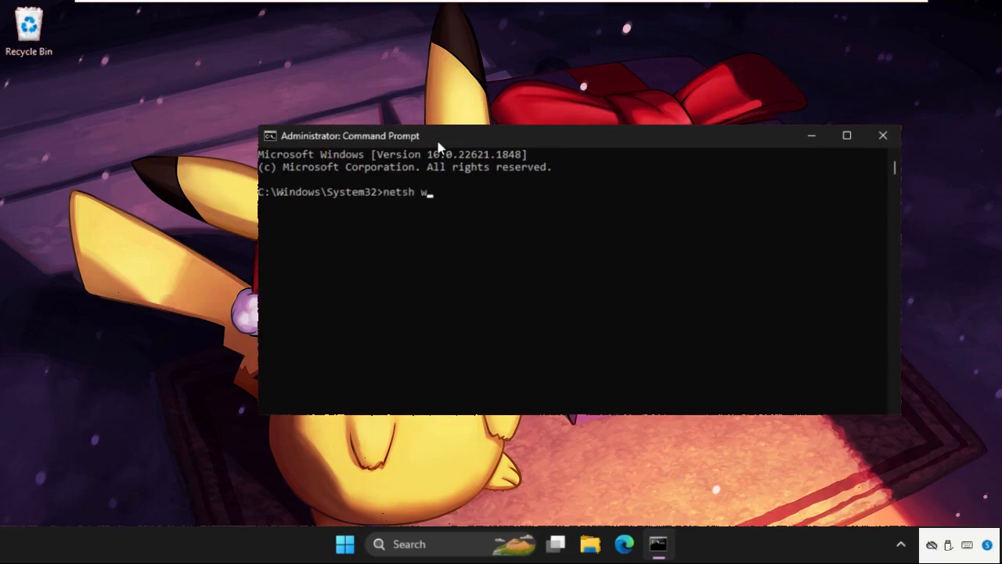
{"action": "type", "text": "insock reset"}
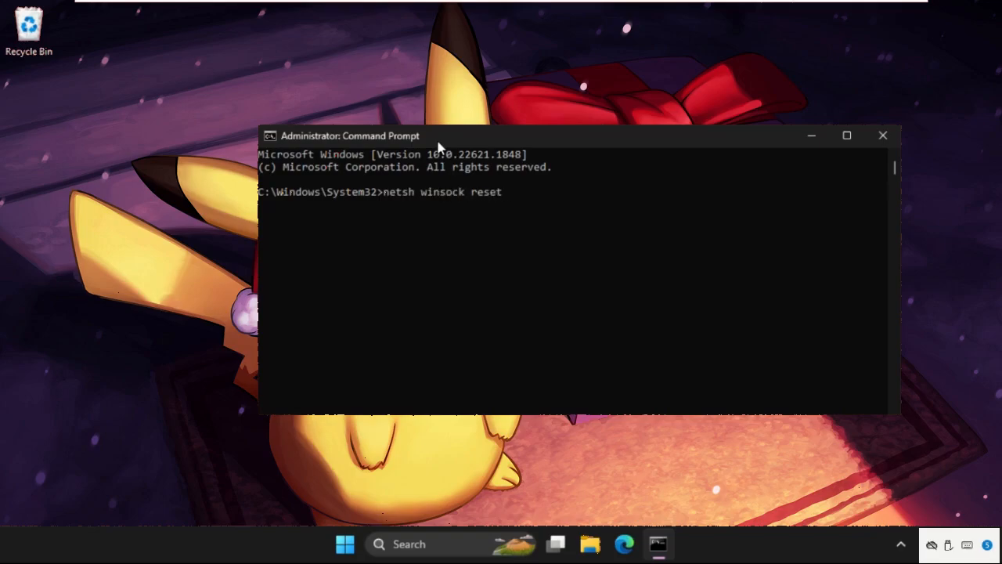
{"action": "key", "text": "Enter"}
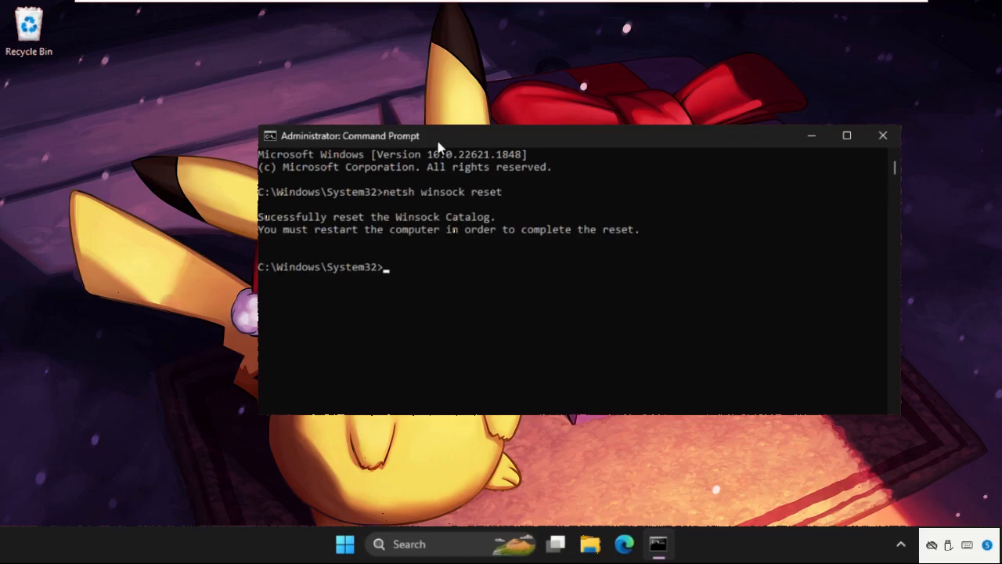
- Enter the 'netsh winsock reset catalog' command
{"action": "type", "text": "netsh wi"}
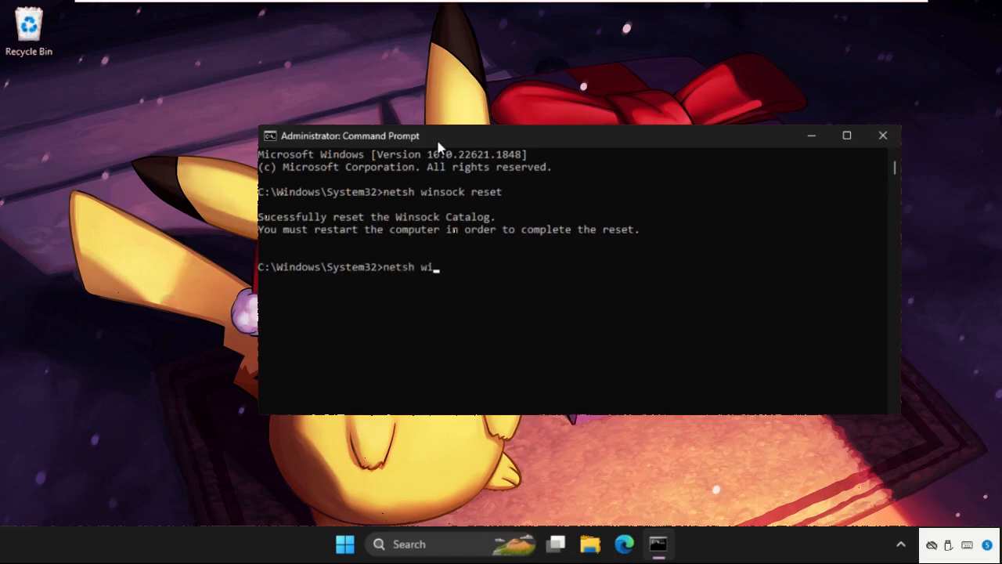
{"action": "type", "text": "nsock"}
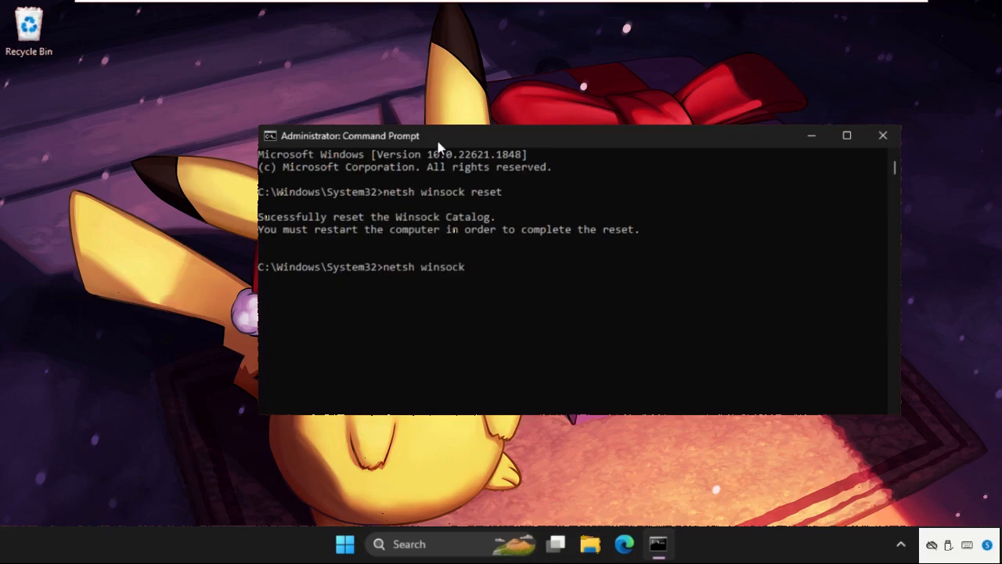
{"action": "type", "text": "reset"}
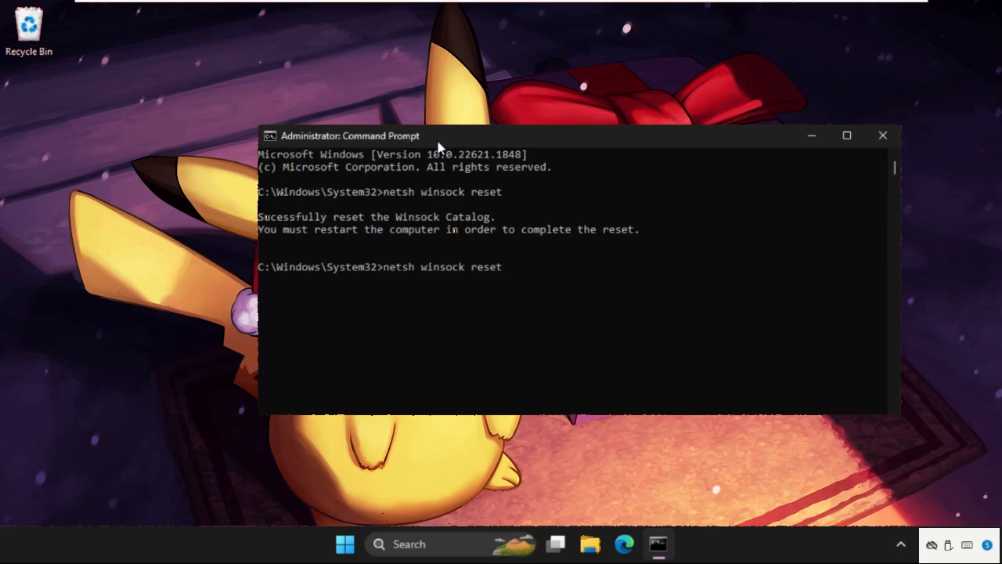
{"action": "type", "text": "c"}
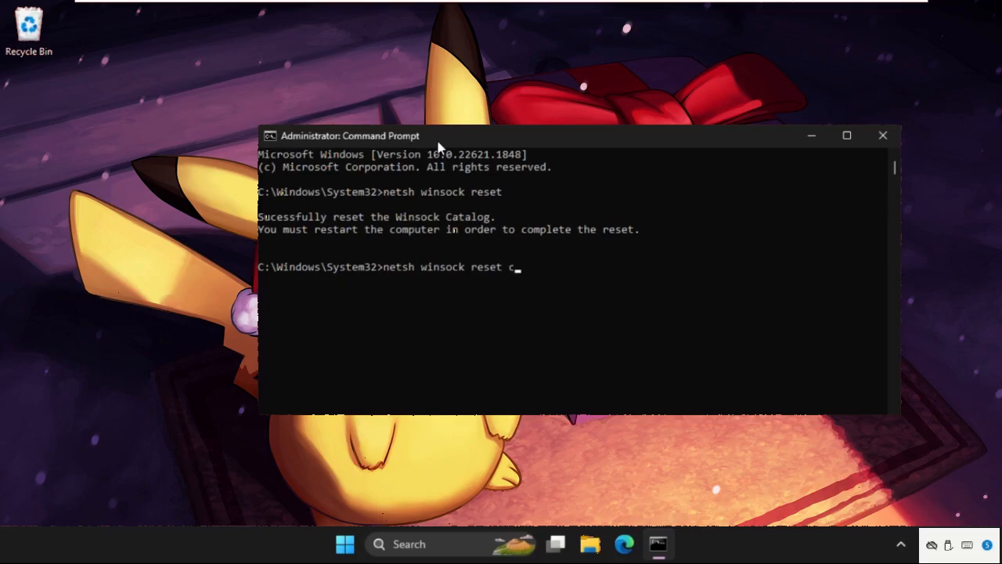
{"action": "type", "text": "atalog"}
{"action": "type", "text": "ne"}
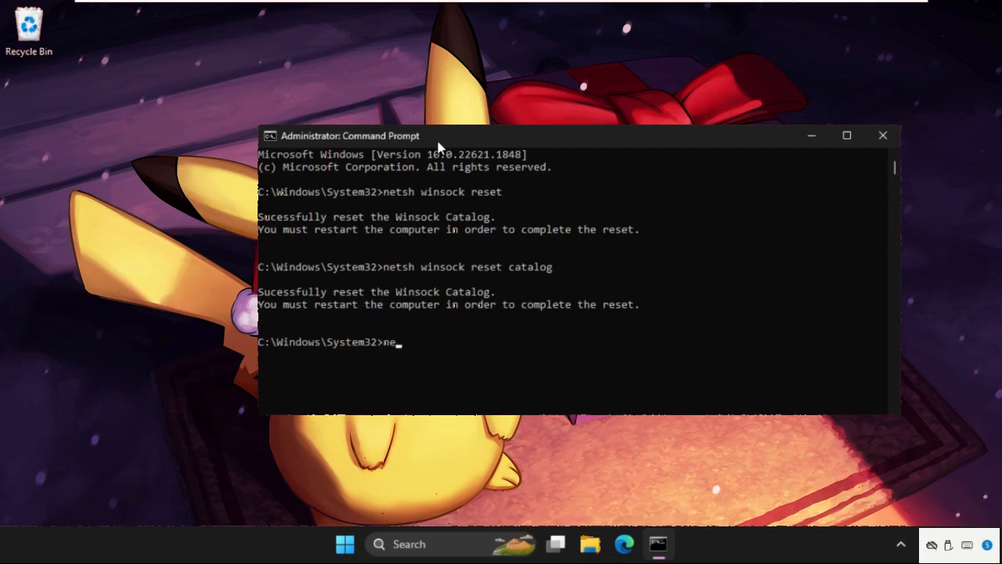
- Enter 'netsh int ip reset resetlog.txt' to reset the TCP/IP stack with a log file
{"action": "type", "text": "tsh"}
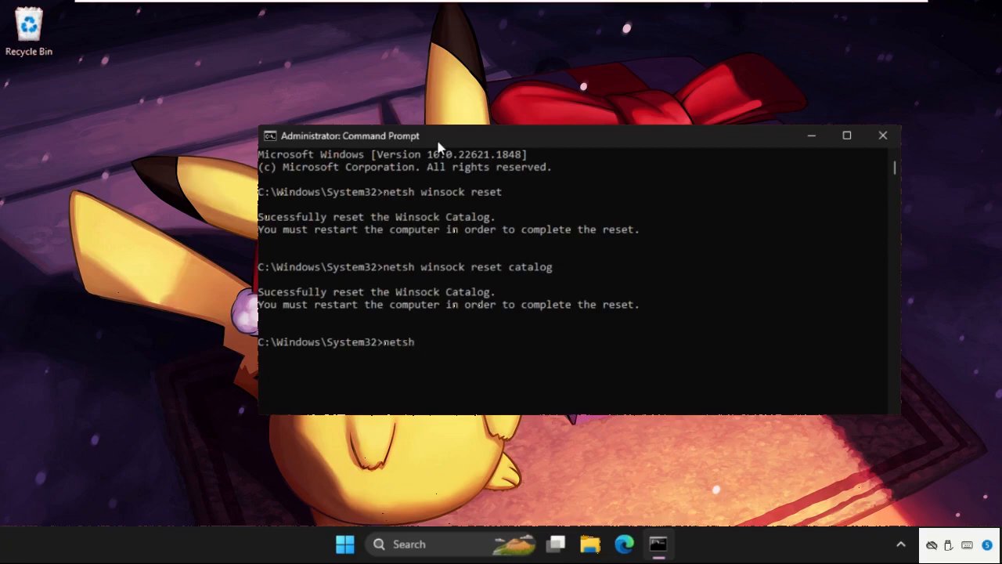
{"action": "type", "text": "int"}
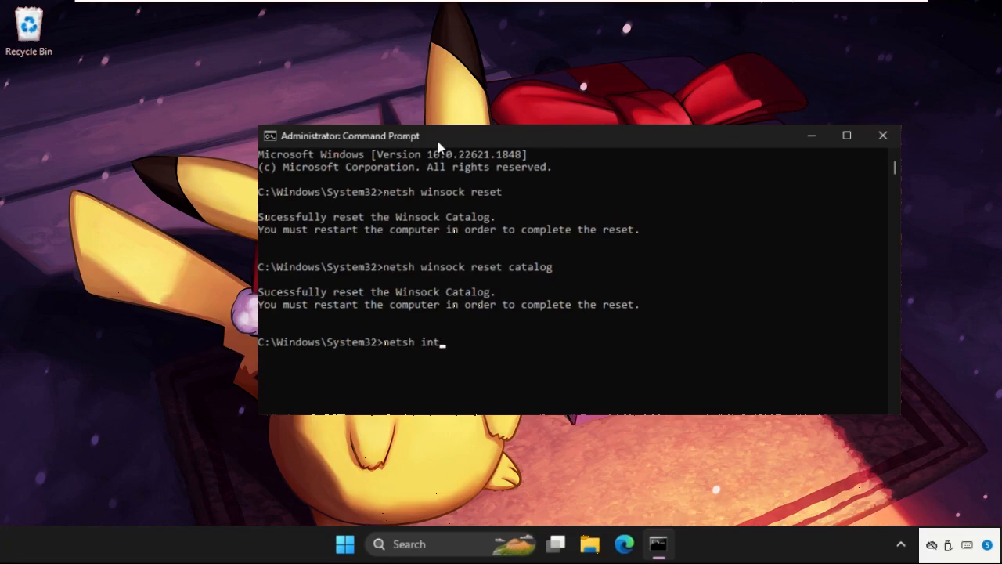
{"action": "type", "text": "ip"}
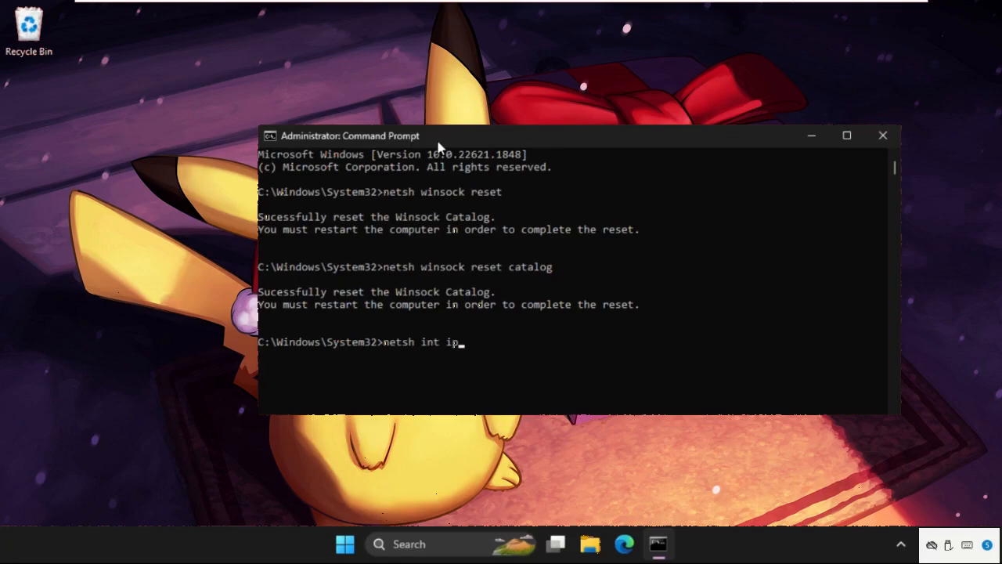
{"action": "type", "text": "reset"}
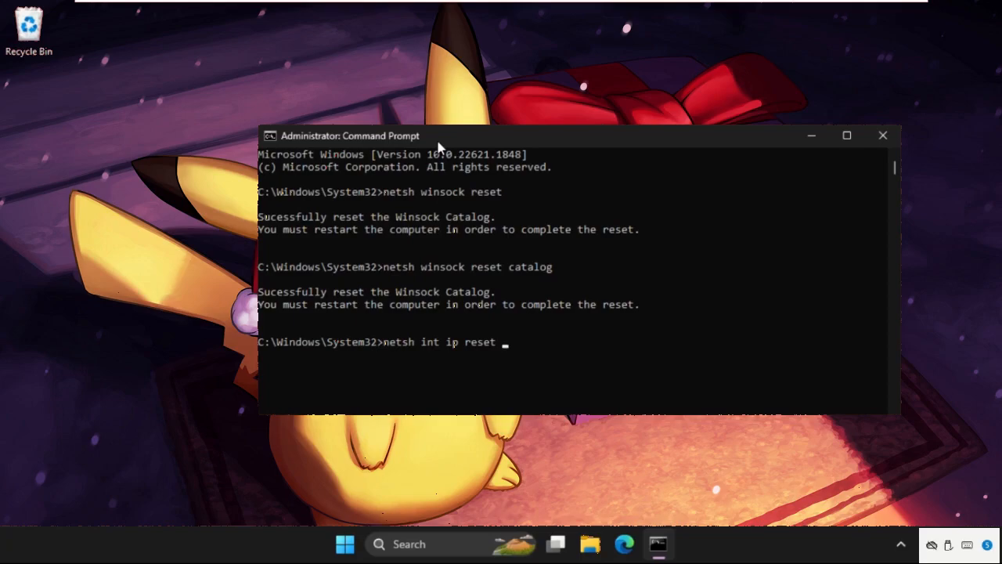
{"action": "type", "text": "reset"}
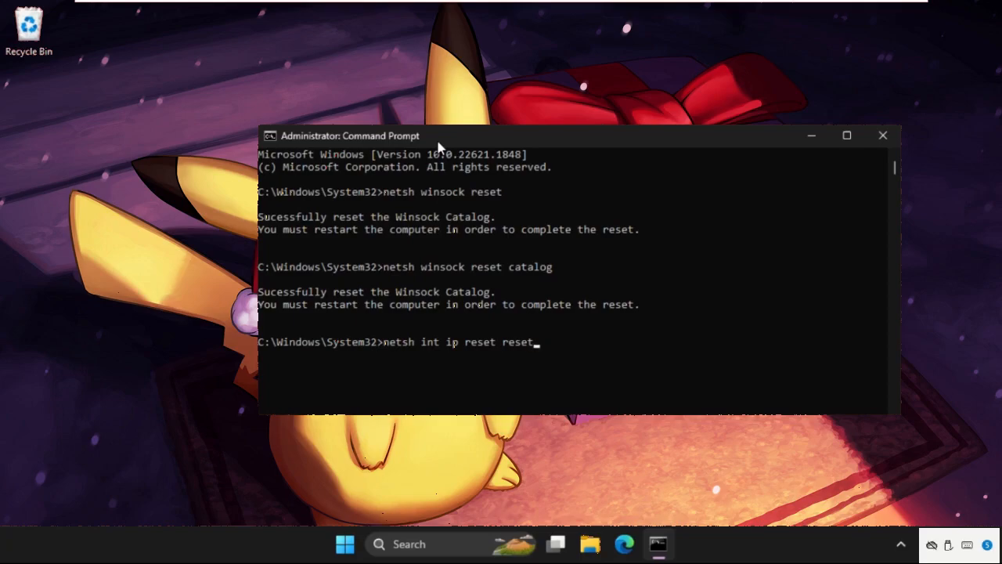
{"action": "type", "text": "log"}
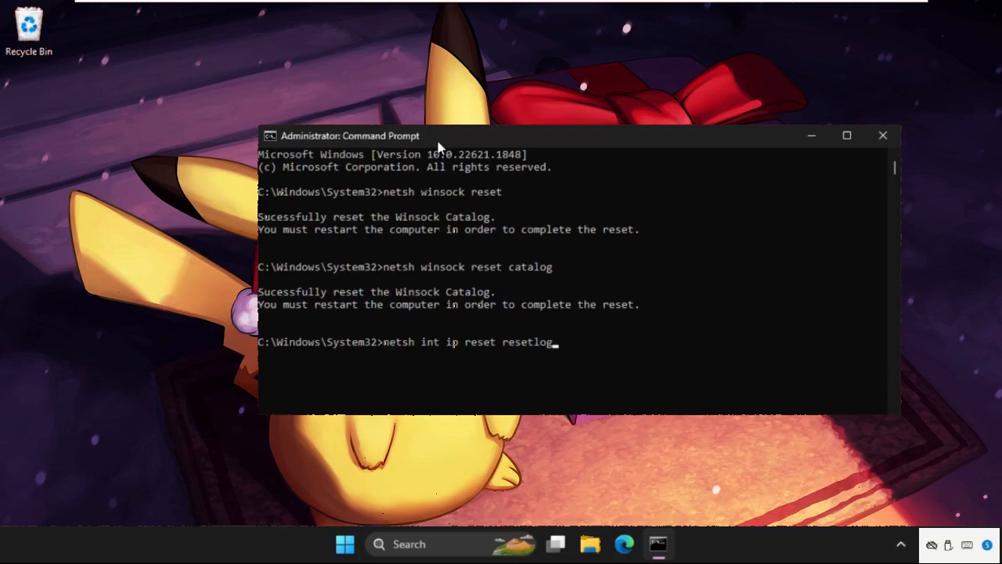
{"action": "type", "text": "."}
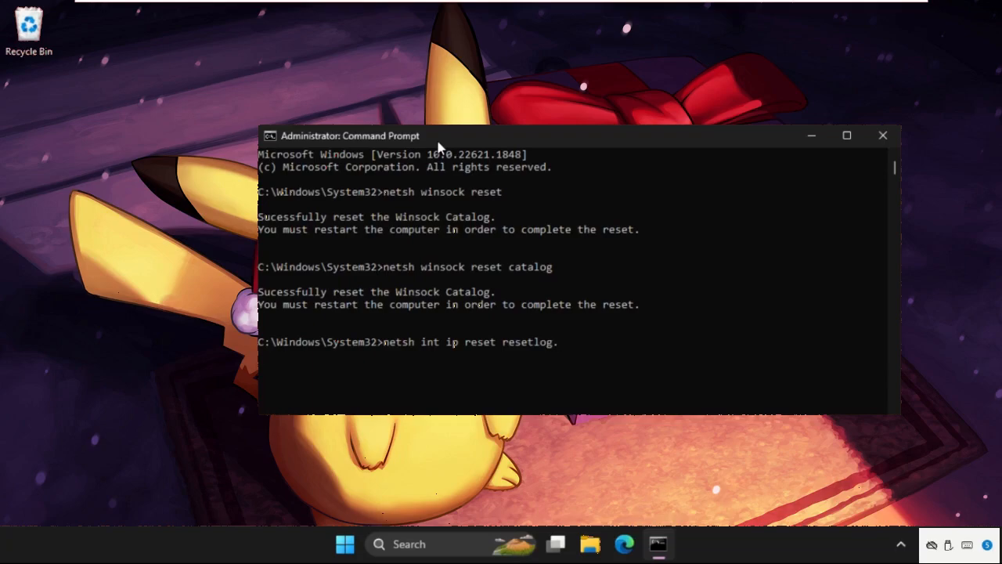
{"action": "type", "text": ".txt"}
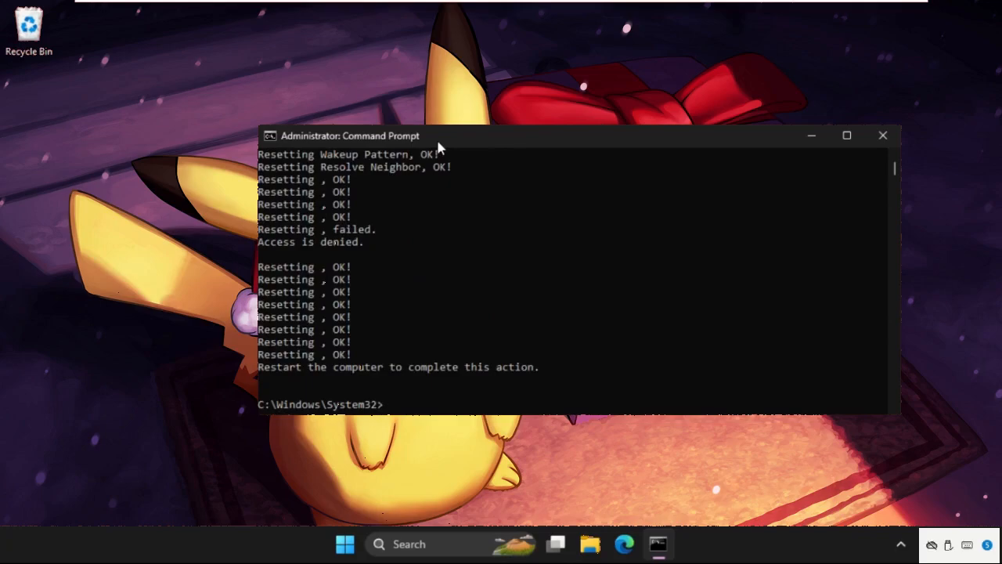
- Run 'ipconfig /release' then 'ipconfig /renew' to obtain a fresh IPv4 address
{"action": "type", "text": "ipcon"}
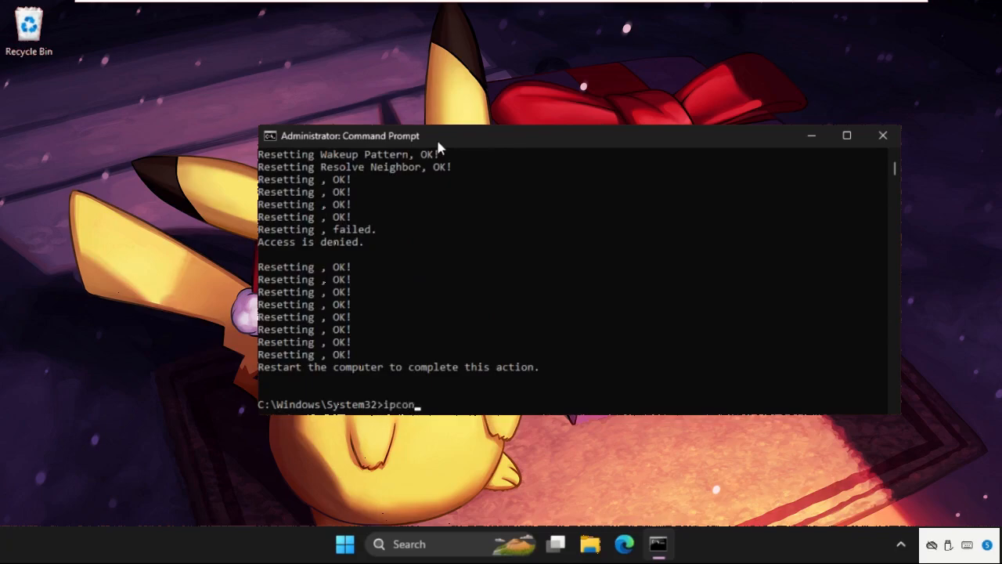
{"action": "type", "text": "fig"}
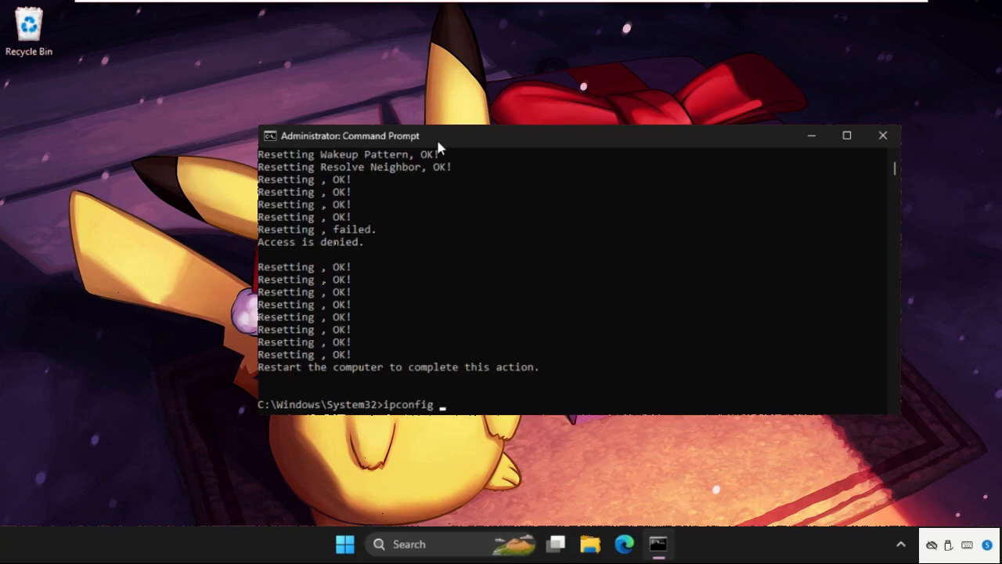
{"action": "type", "text": "/release"}
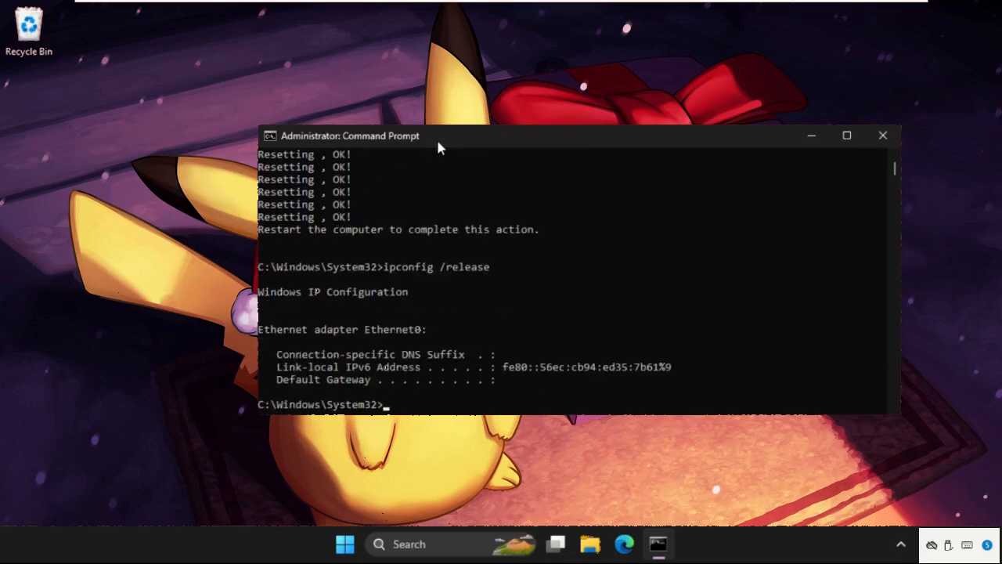
{"action": "type", "text": "ipcon"}
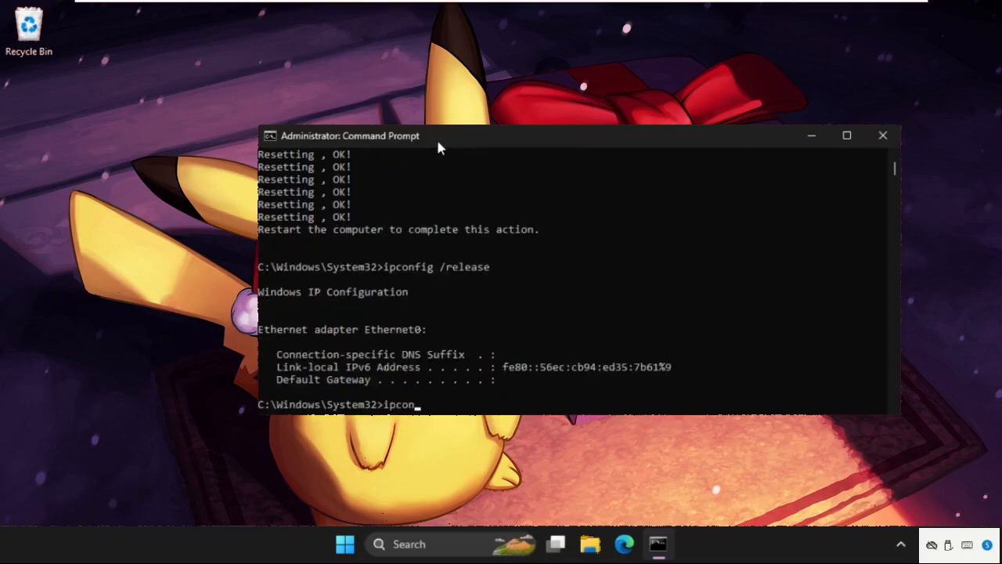
{"action": "type", "text": "fig /renew"}
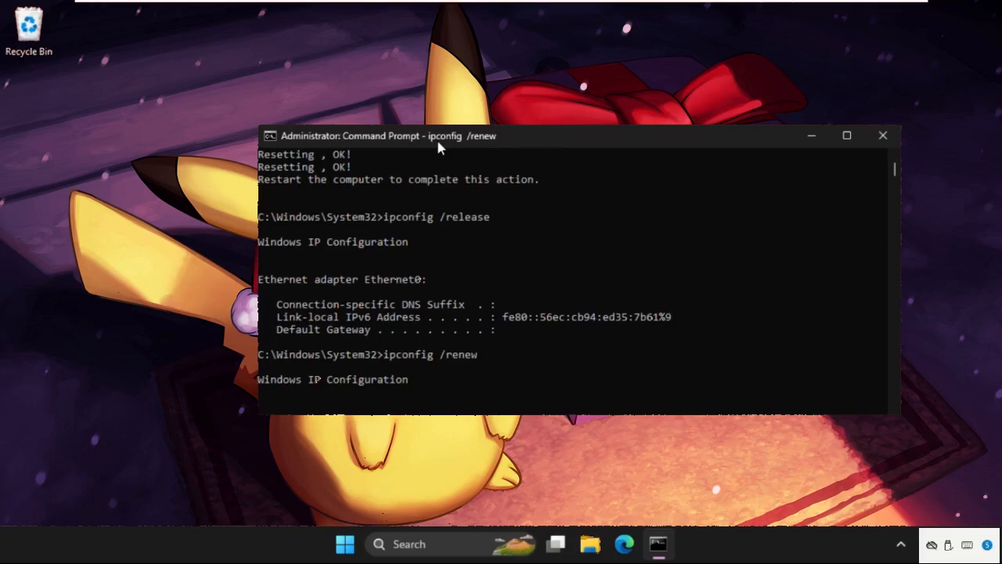
{"action": "type", "text": "ipconfig /"}
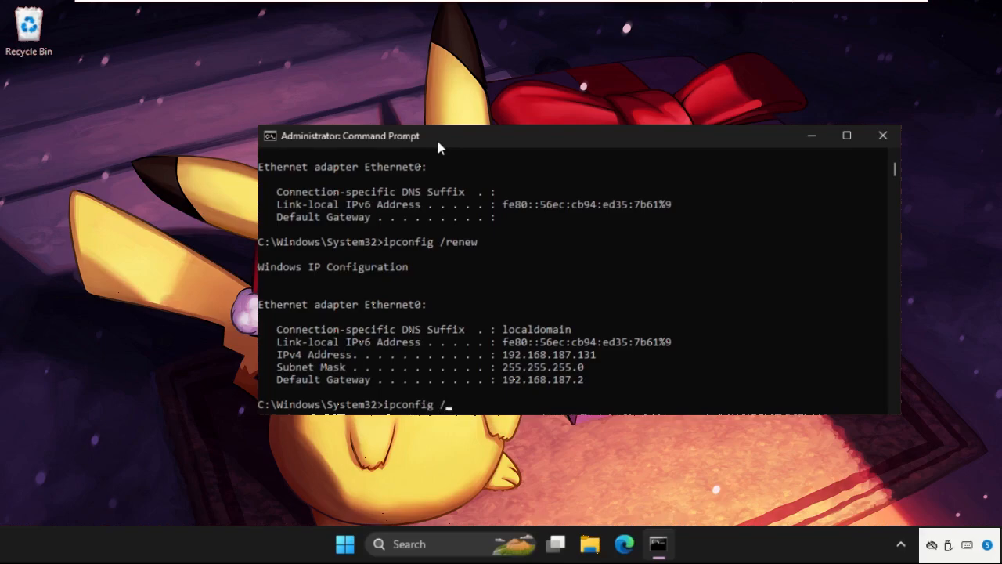
- Run 'ipconfig /flushdns' then 'exit' to flush the DNS cache and close the window
{"action": "type", "text": "fl"}
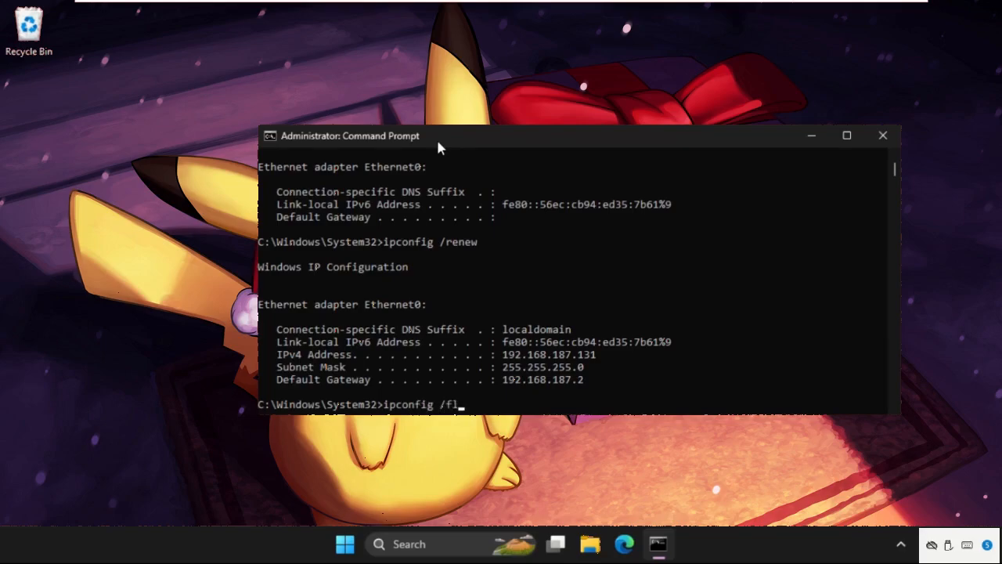
{"action": "type", "text": "ushdns"}
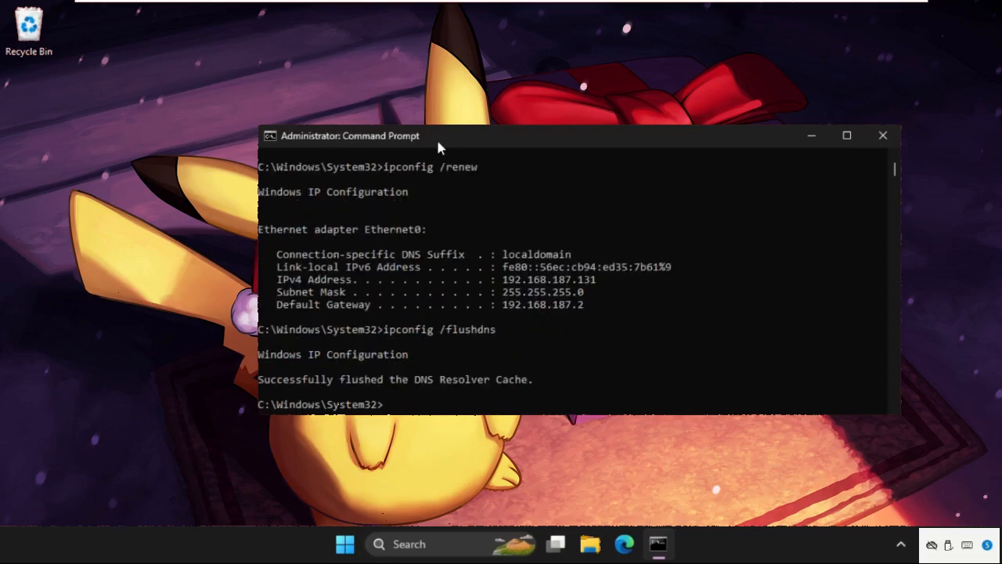
{"action": "type", "text": "exit"}
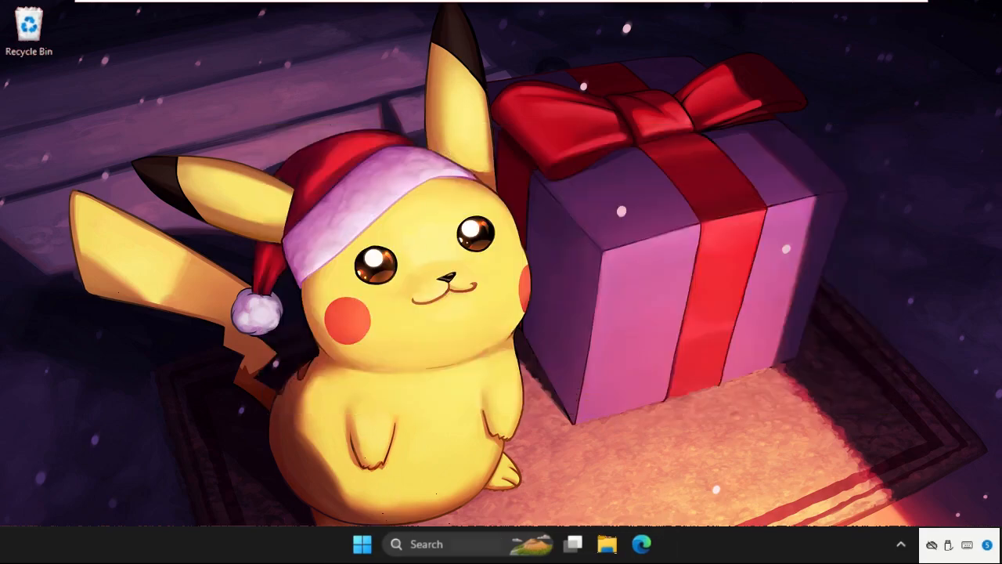
- Show the Start menu's power options with Shut down and Restart
{"action": "left_click", "coordinate": [362, 543]}
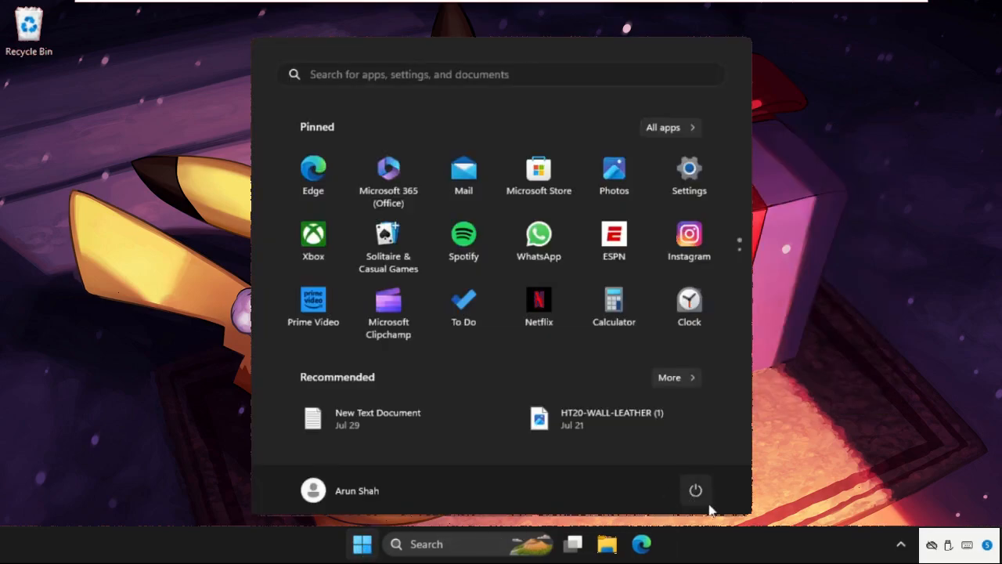
{"action": "left_click", "coordinate": [695, 490]}
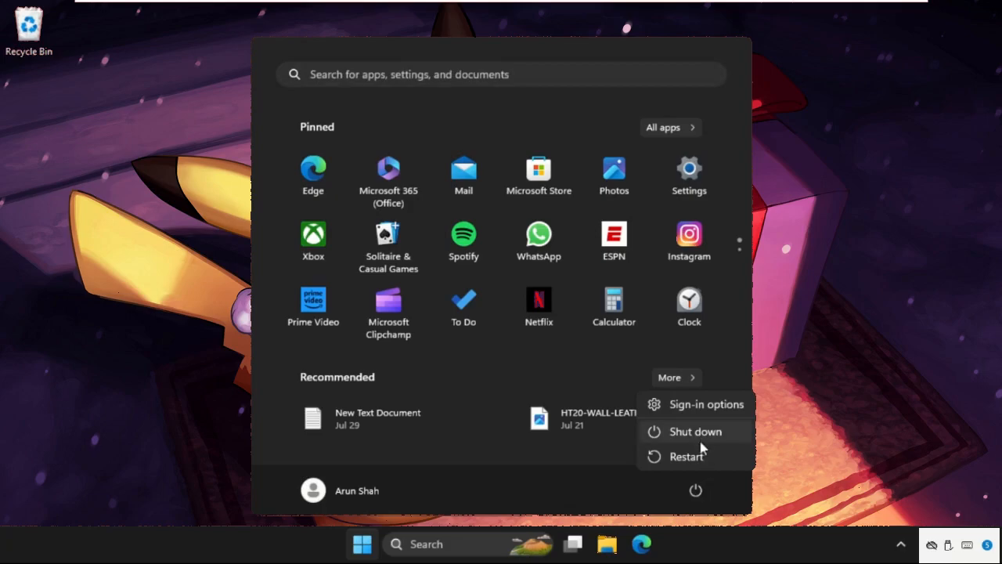
{"action": "mouse_move", "coordinate": [696, 462]}
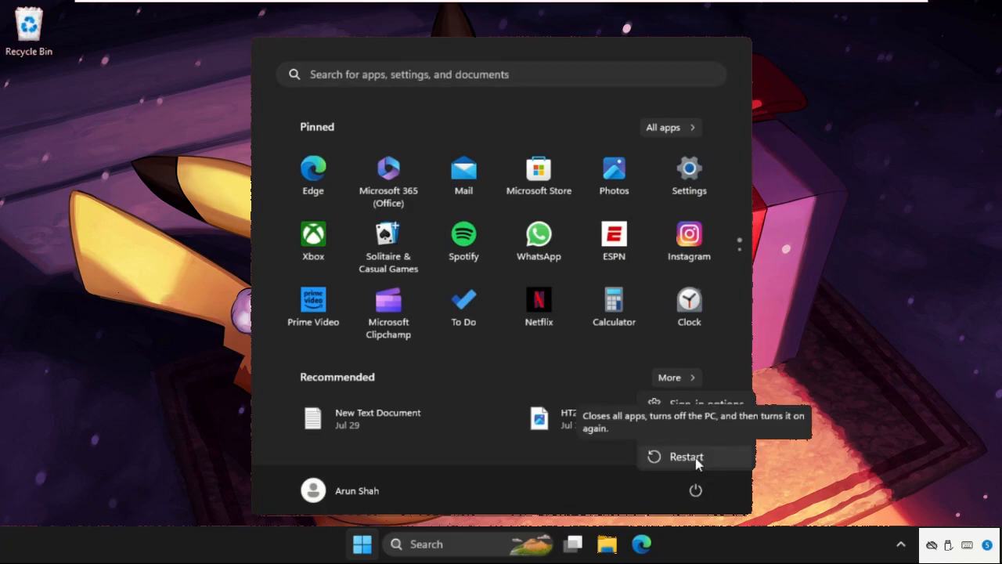
{"action": "mouse_move", "coordinate": [696, 464]}
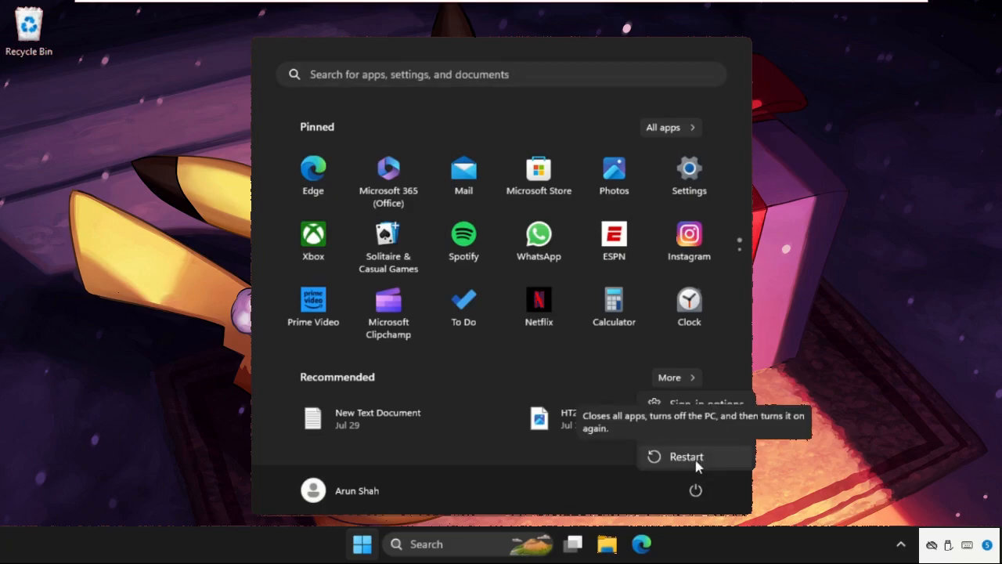